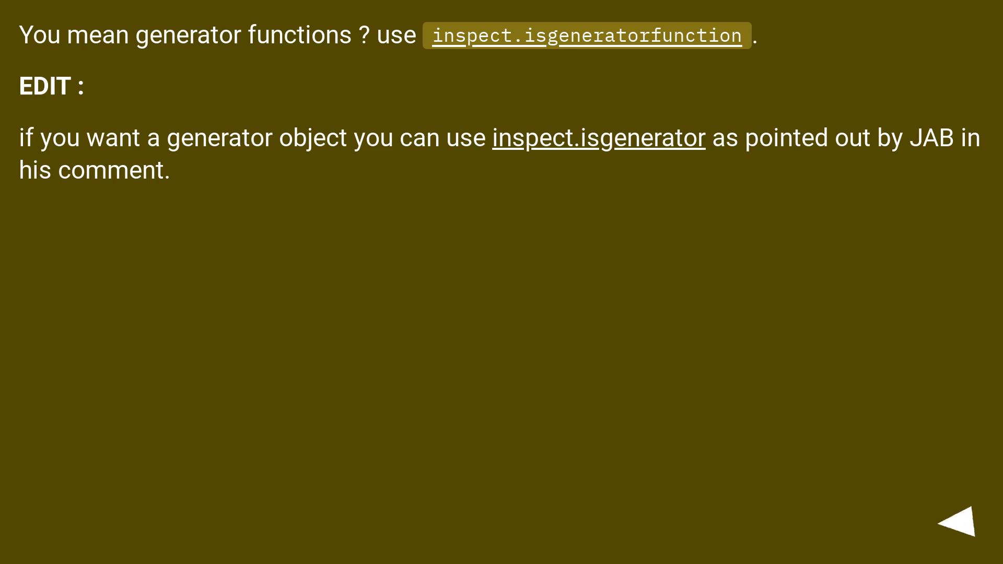
{"action": "left_click", "coordinate": [959, 520]}
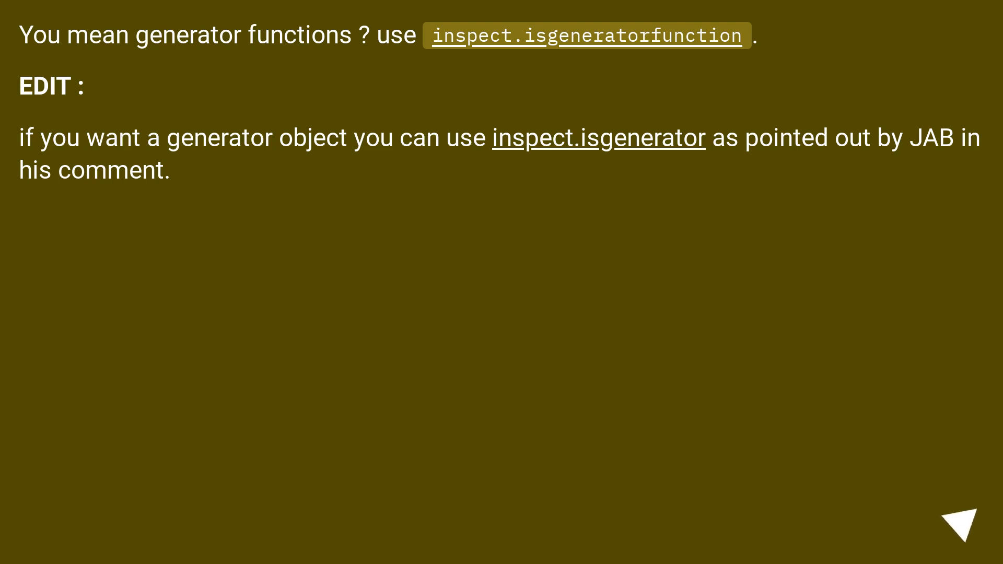
{"action": "left_click", "coordinate": [963, 523]}
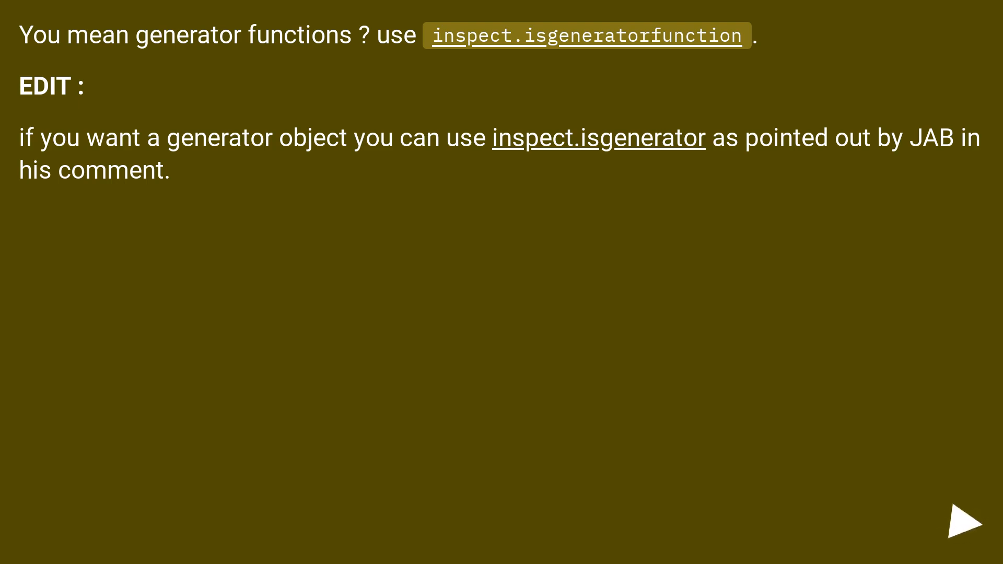